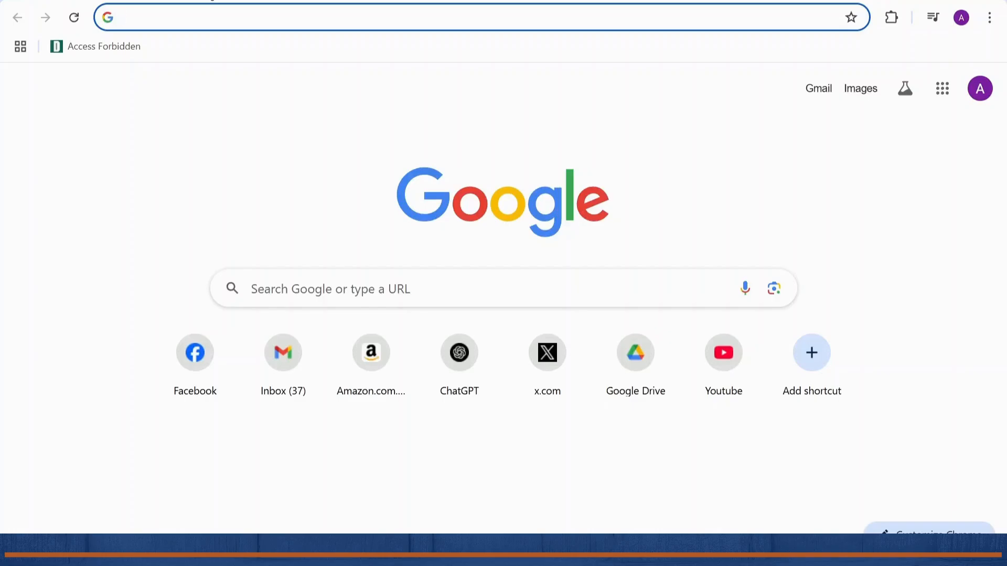
{"action": "mouse_move", "coordinate": [372, 126]}
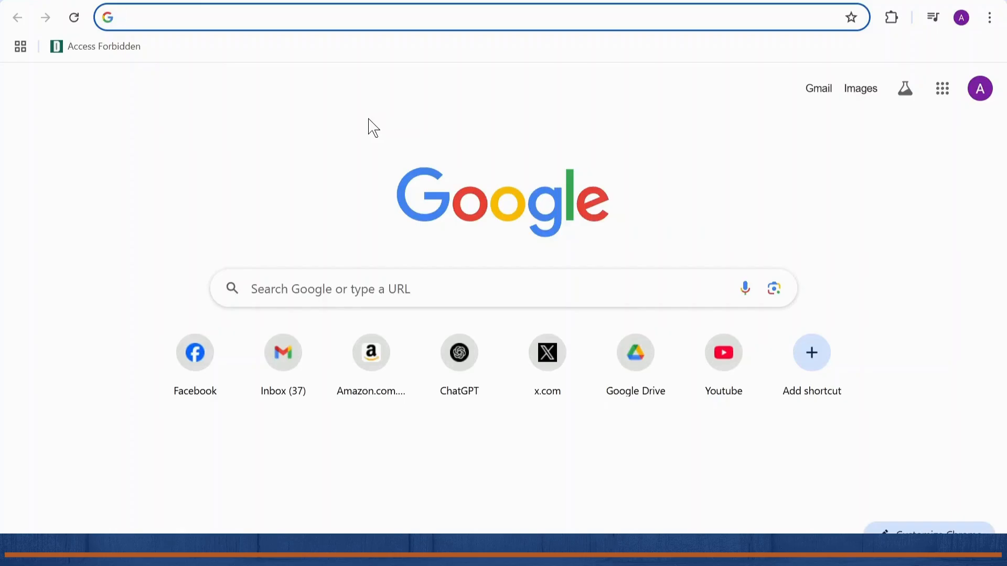
{"action": "left_click", "coordinate": [257, 17]}
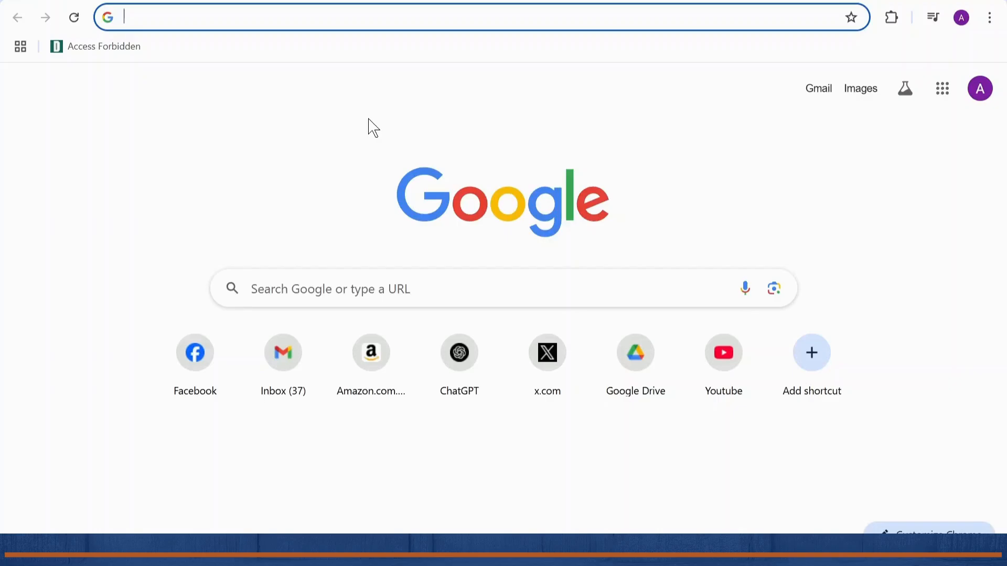
{"action": "type", "text": "discord.com/channels/@me"}
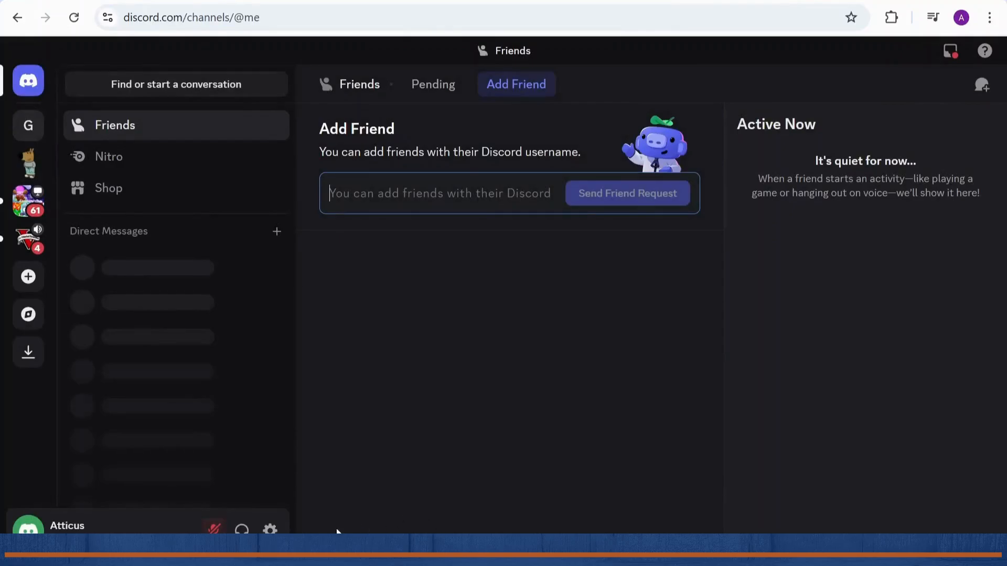
{"action": "mouse_move", "coordinate": [269, 529]}
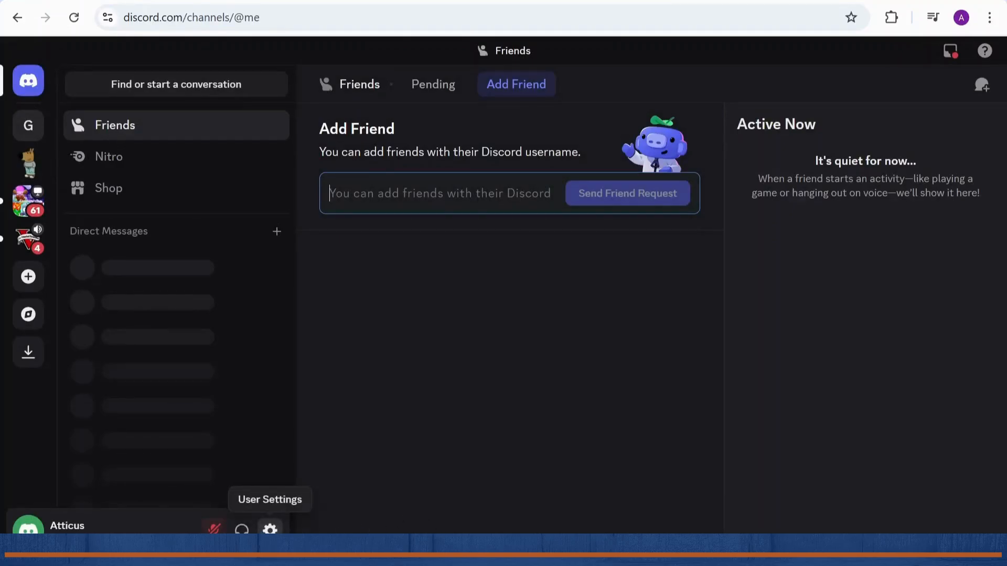
Open User Settings and go to the Voice & Video page under App Settings.
{"action": "left_click", "coordinate": [270, 529]}
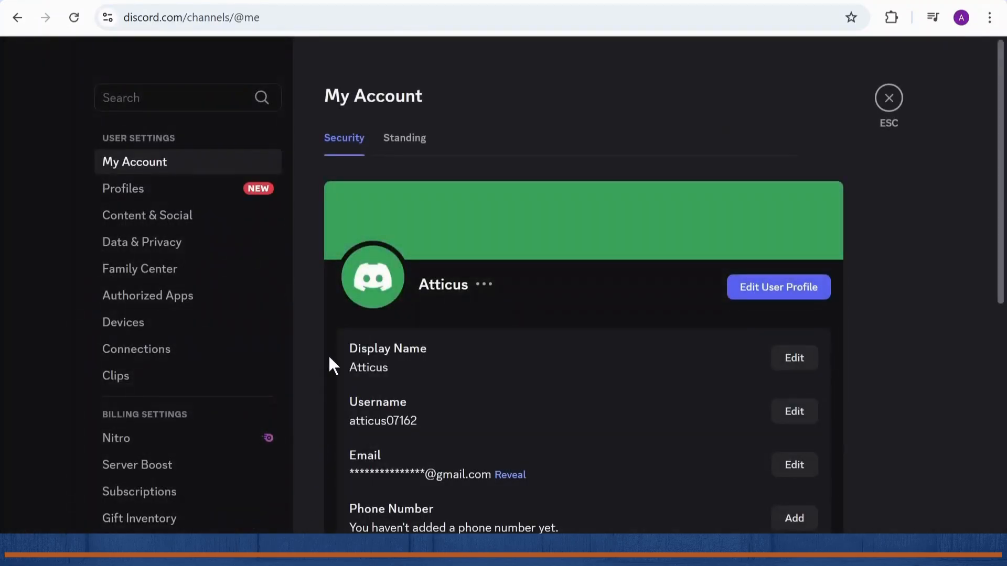
{"action": "mouse_move", "coordinate": [195, 247]}
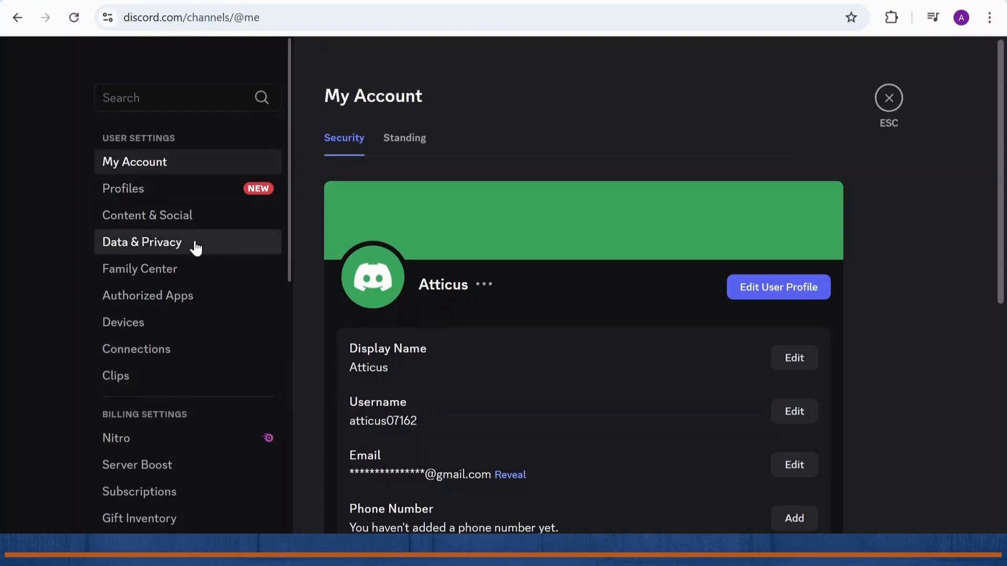
{"action": "scroll", "scroll_direction": "down", "scroll_amount": 3}
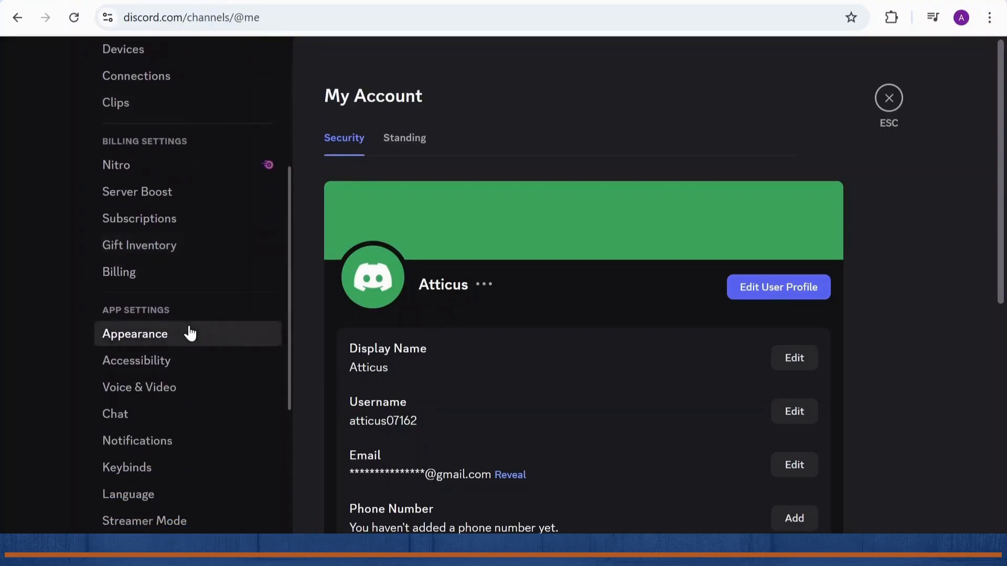
{"action": "scroll", "scroll_direction": "down", "scroll_amount": 3}
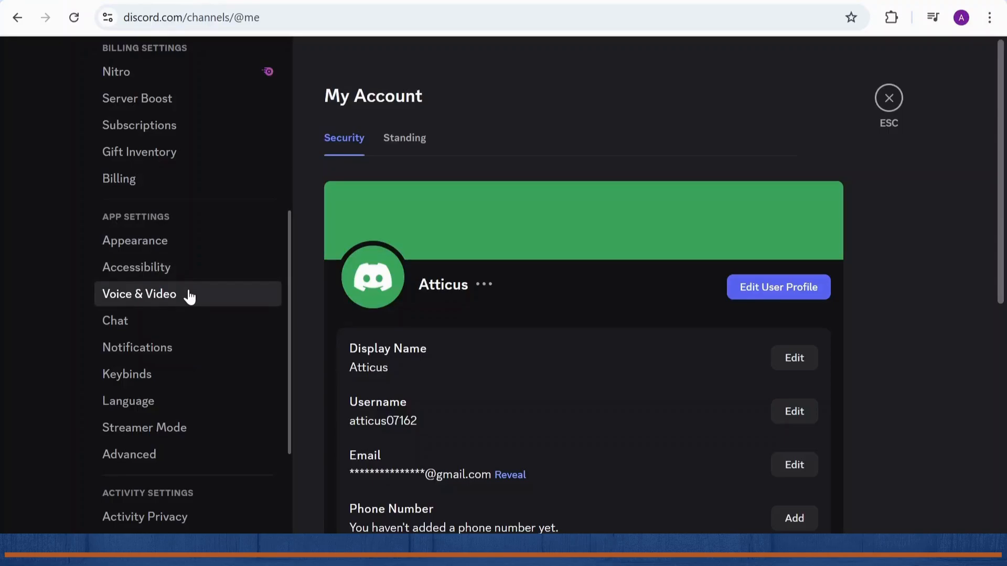
{"action": "left_click", "coordinate": [138, 295]}
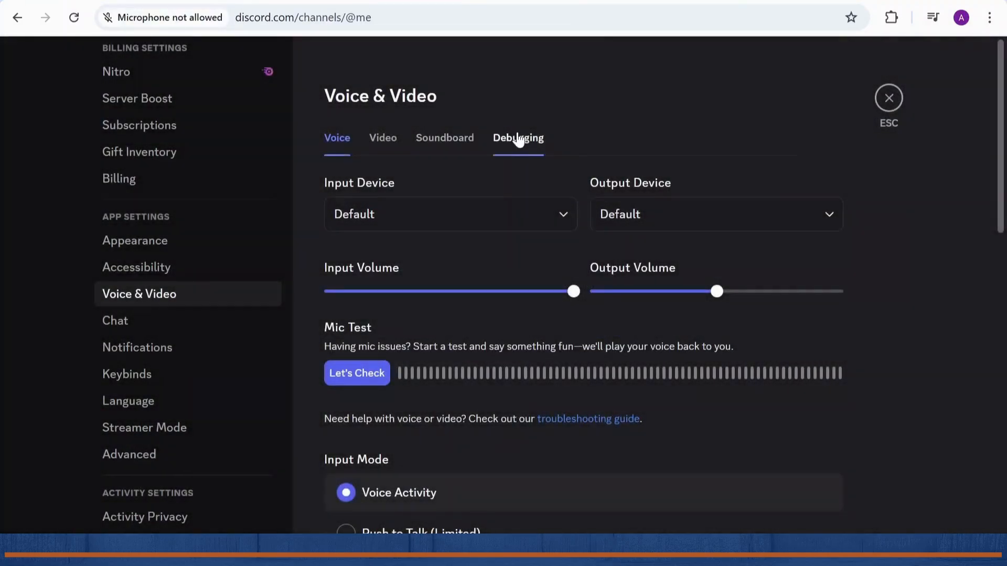
Reset Voice and Video Settings from the Debugging tab.
{"action": "left_click", "coordinate": [517, 137]}
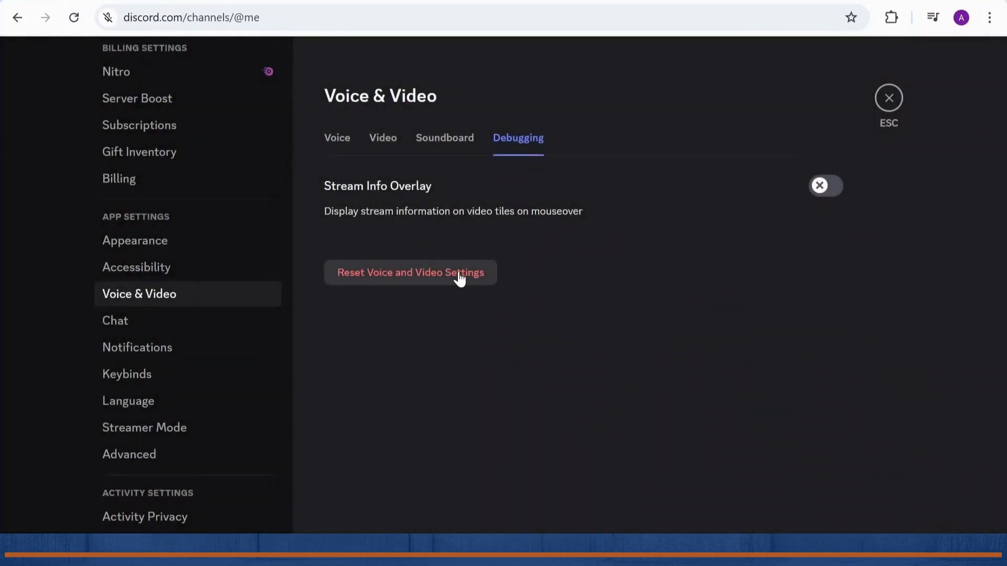
{"action": "left_click", "coordinate": [409, 272]}
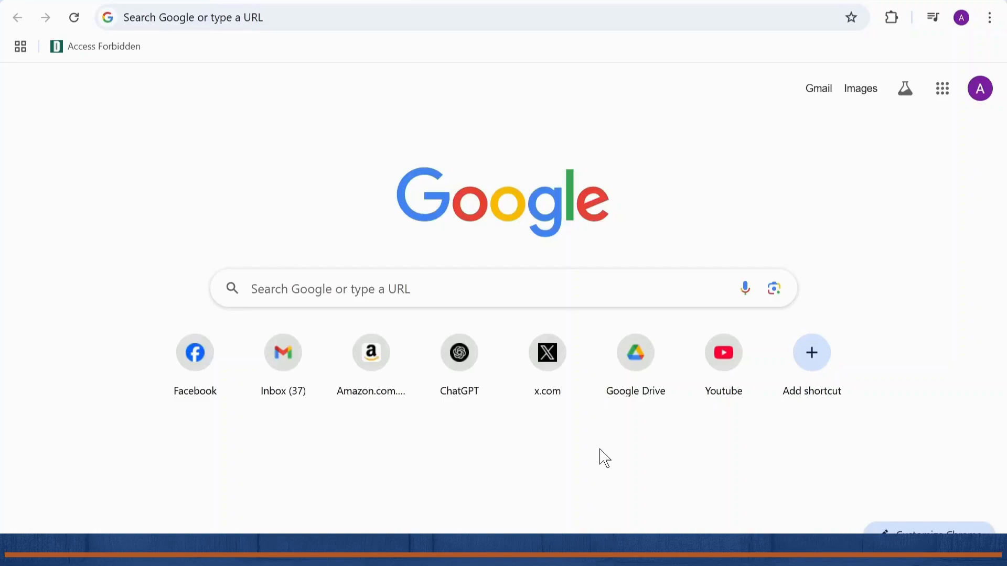
{"action": "mouse_move", "coordinate": [355, 484]}
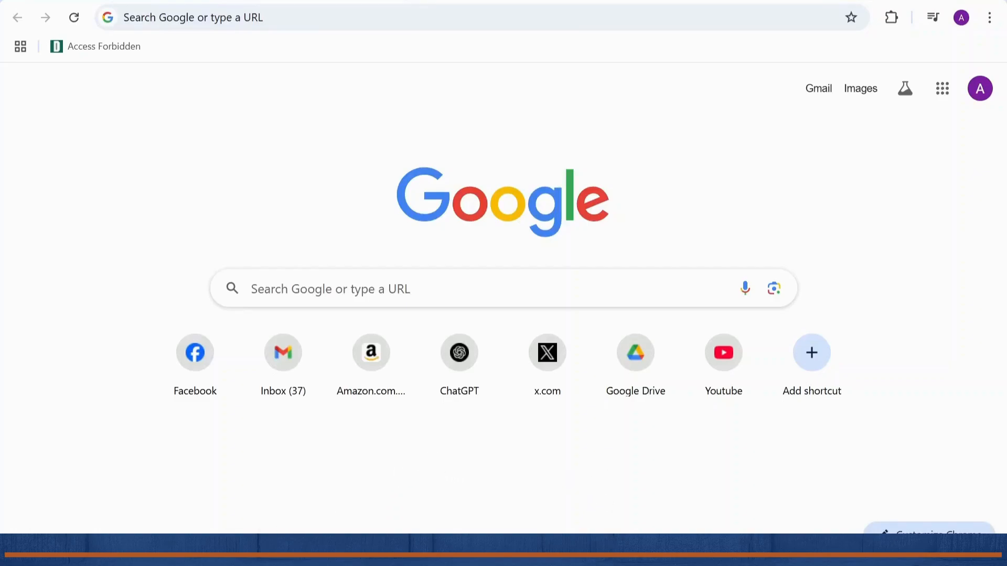
{"action": "mouse_move", "coordinate": [455, 211]}
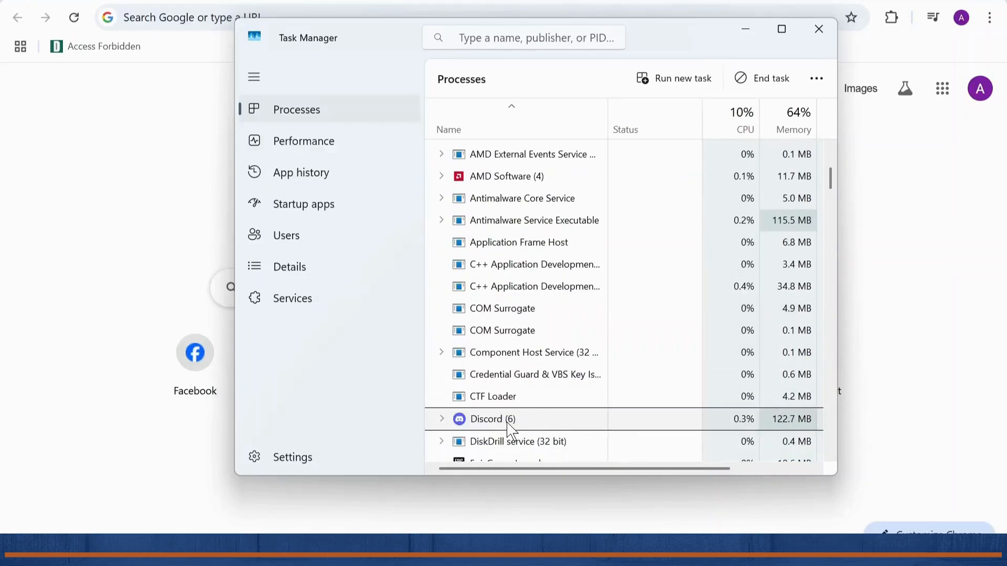
End the Discord (6) process group in Task Manager and close the window.
{"action": "right_click", "coordinate": [492, 419]}
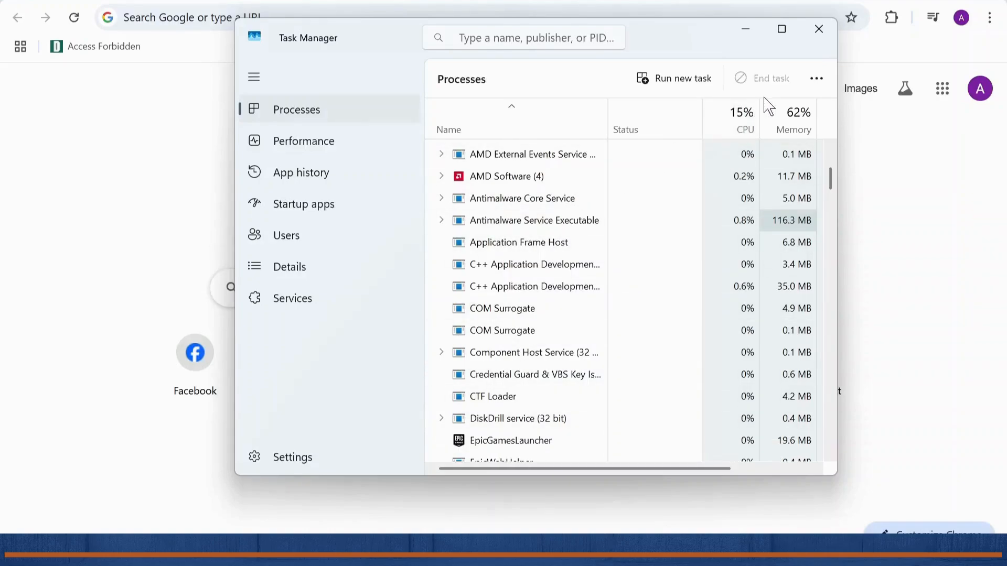
{"action": "mouse_move", "coordinate": [819, 29]}
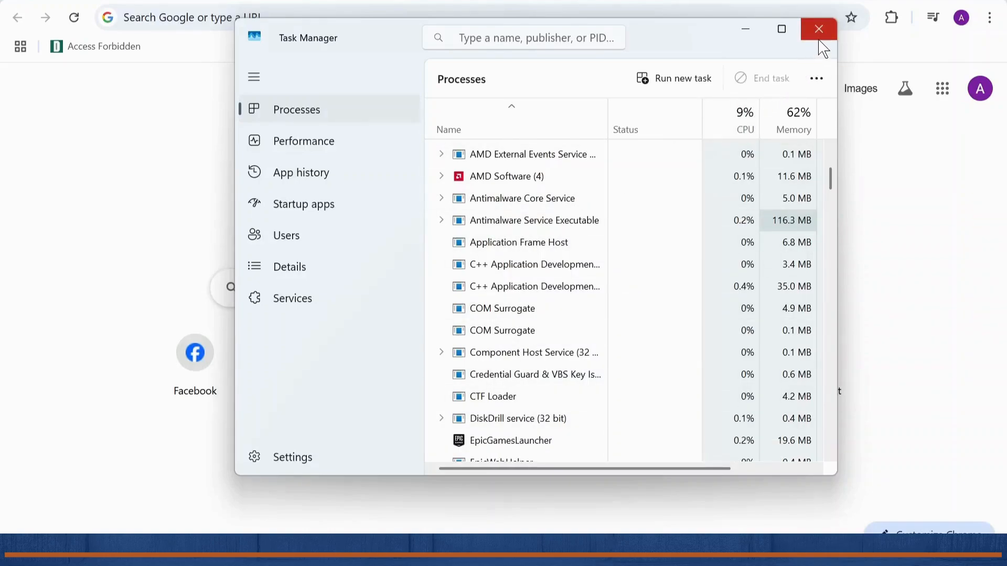
{"action": "left_click", "coordinate": [818, 29]}
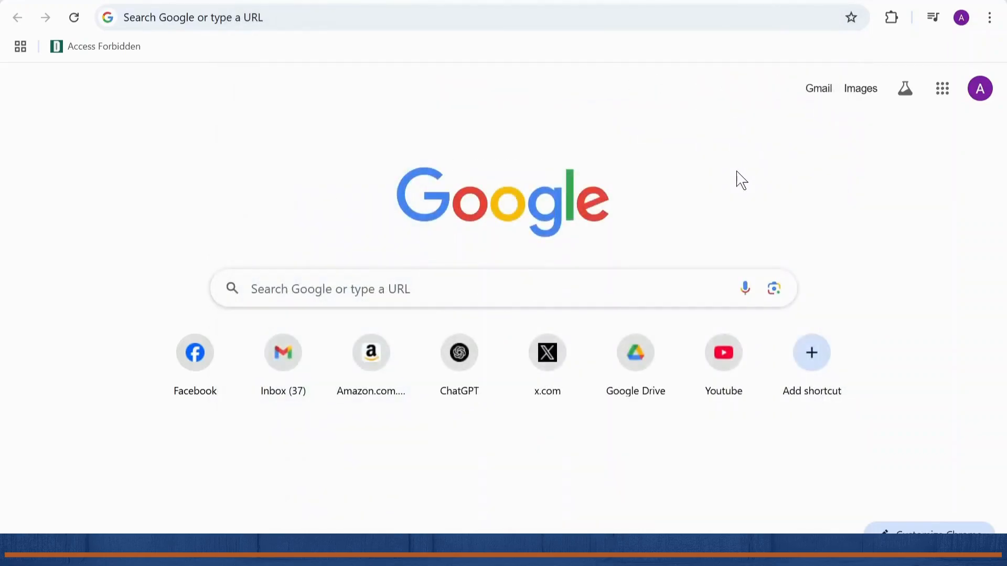